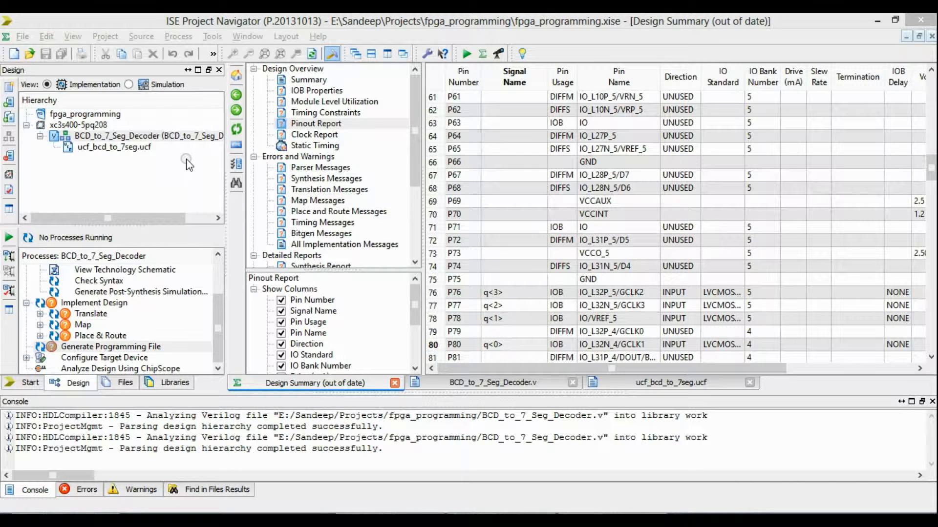
{"action": "mouse_move", "coordinate": [342, 285]}
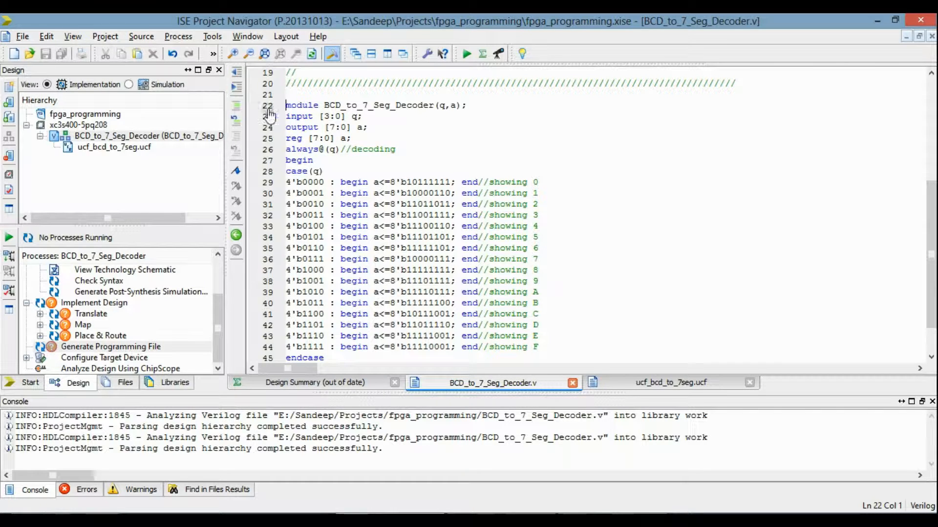
Point out the 4-bit input q and 8-bit output a declarations in the decoder source
{"action": "left_click", "coordinate": [335, 126]}
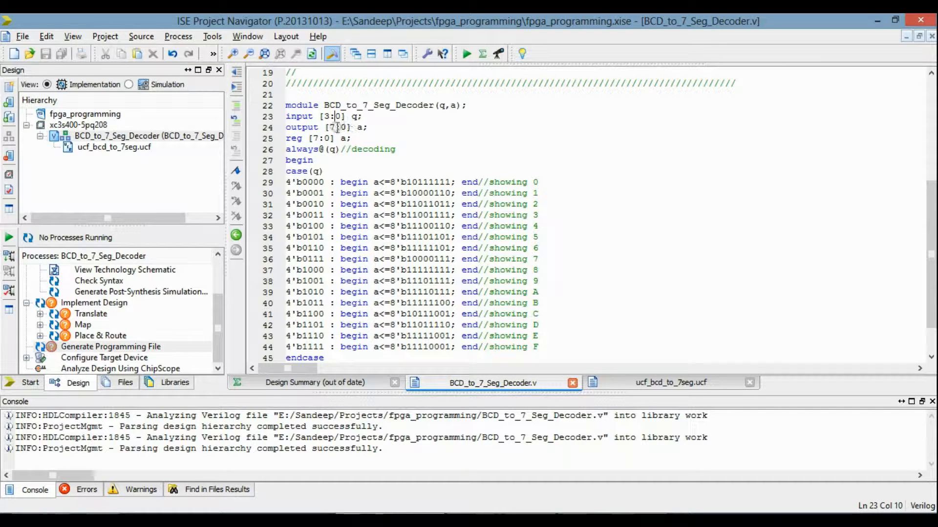
{"action": "left_click", "coordinate": [421, 137]}
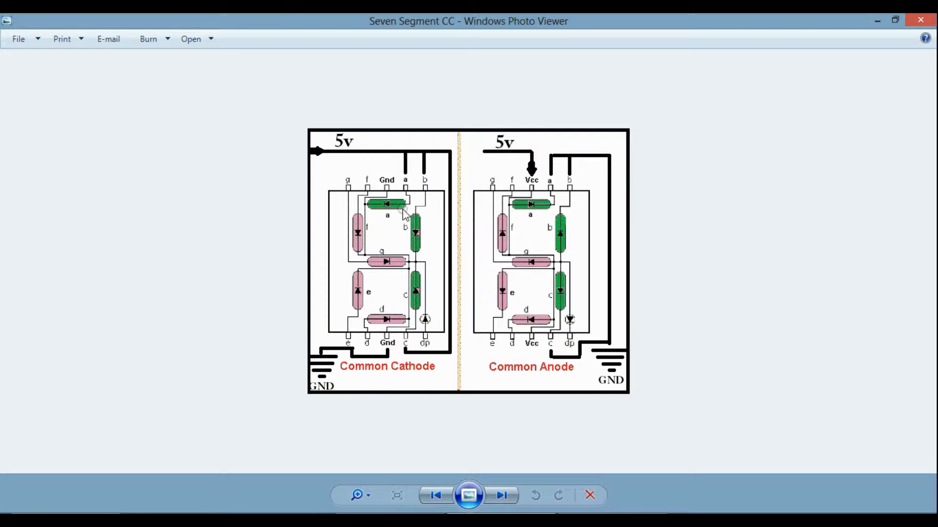
{"action": "mouse_move", "coordinate": [357, 278]}
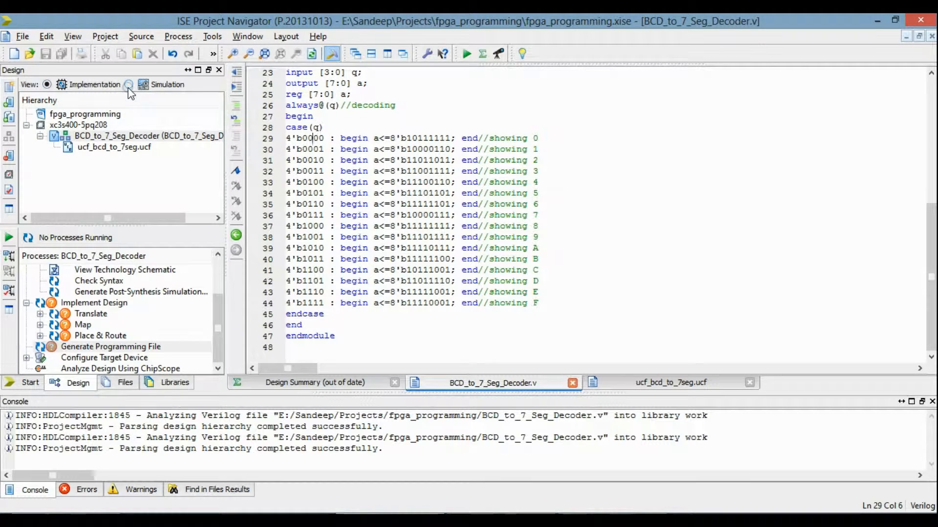
Switch to the Simulation view and run Simulate Behavioral Model to launch ISim
{"action": "left_click", "coordinate": [143, 84]}
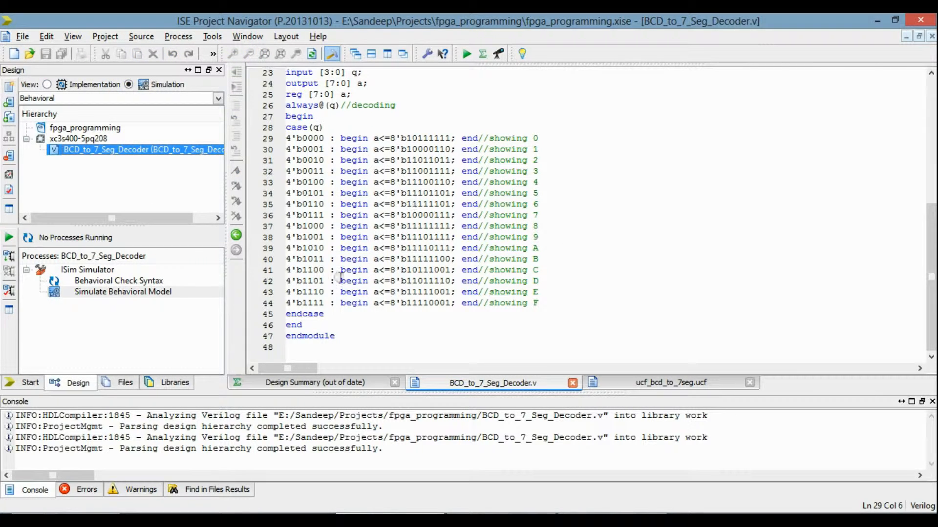
{"action": "double_click", "coordinate": [122, 292]}
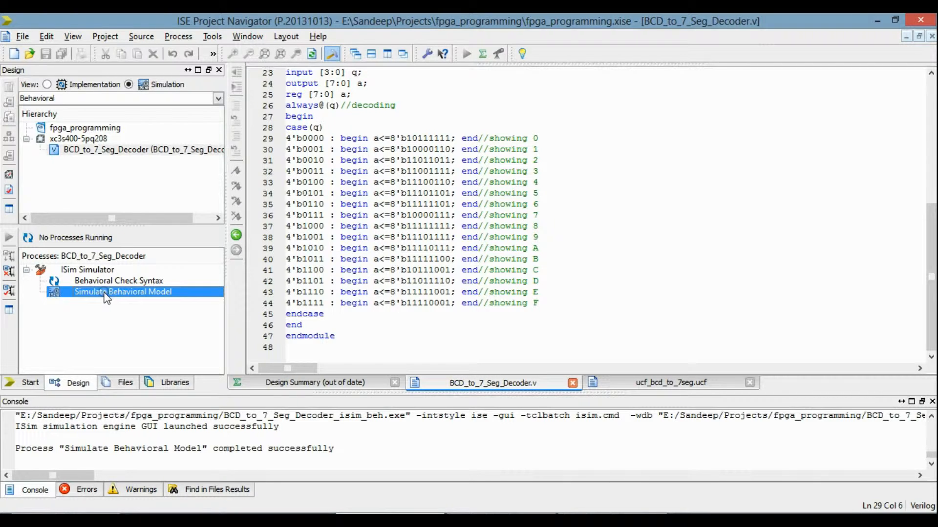
{"action": "double_click", "coordinate": [122, 291]}
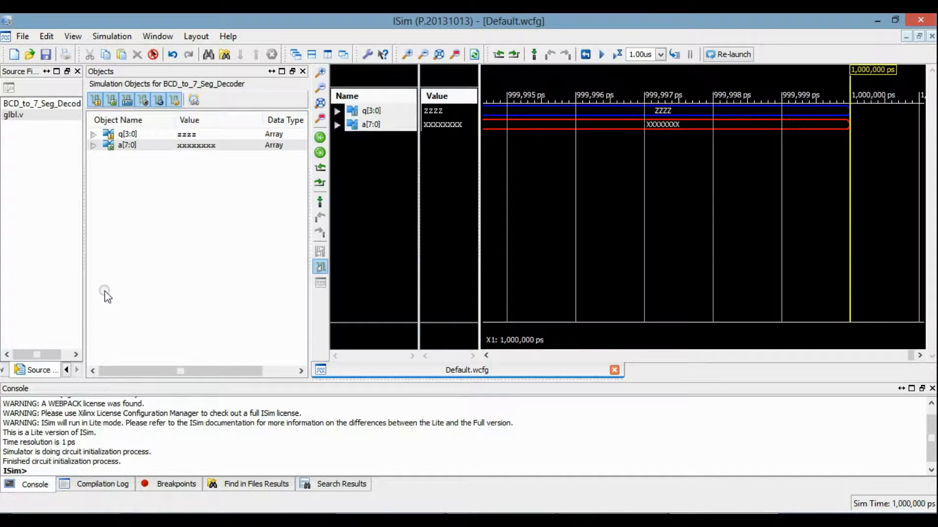
Force the q[3:0] input signal to the constant value 0000
{"action": "left_click", "coordinate": [445, 110]}
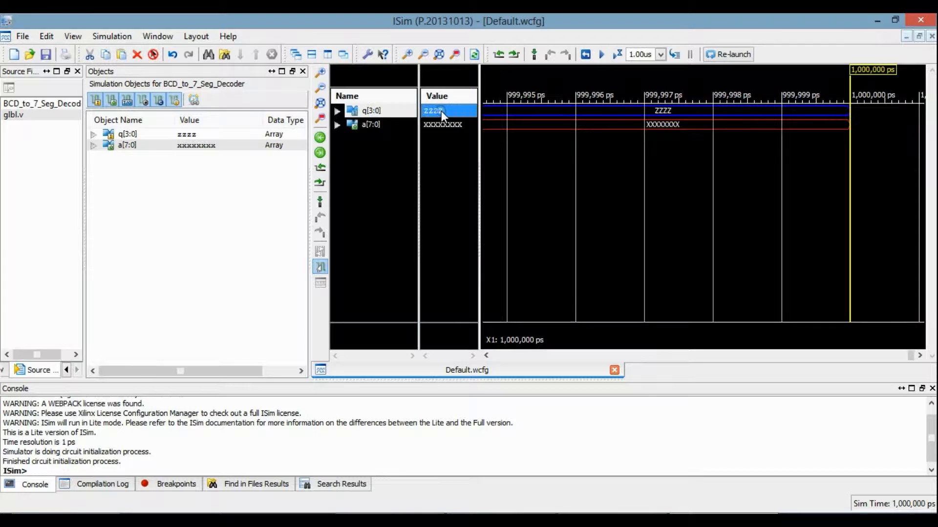
{"action": "right_click", "coordinate": [433, 111]}
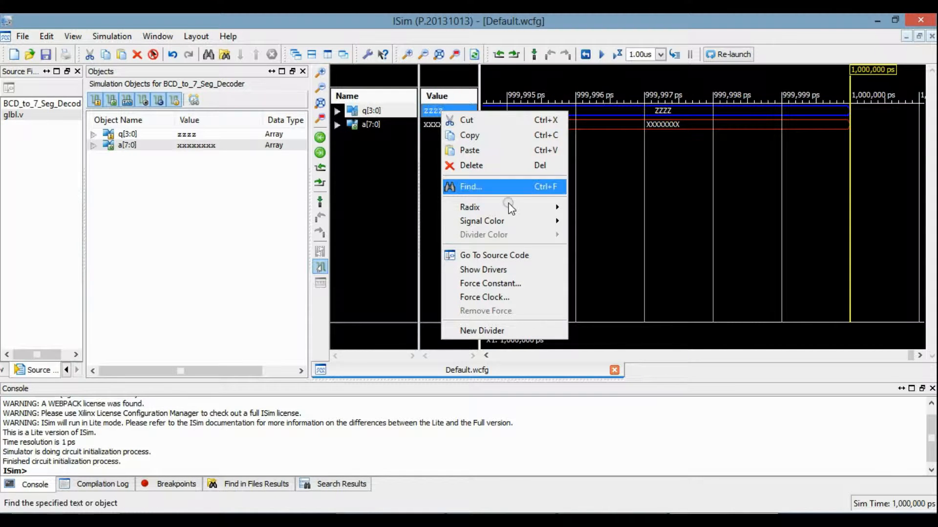
{"action": "left_click", "coordinate": [490, 284]}
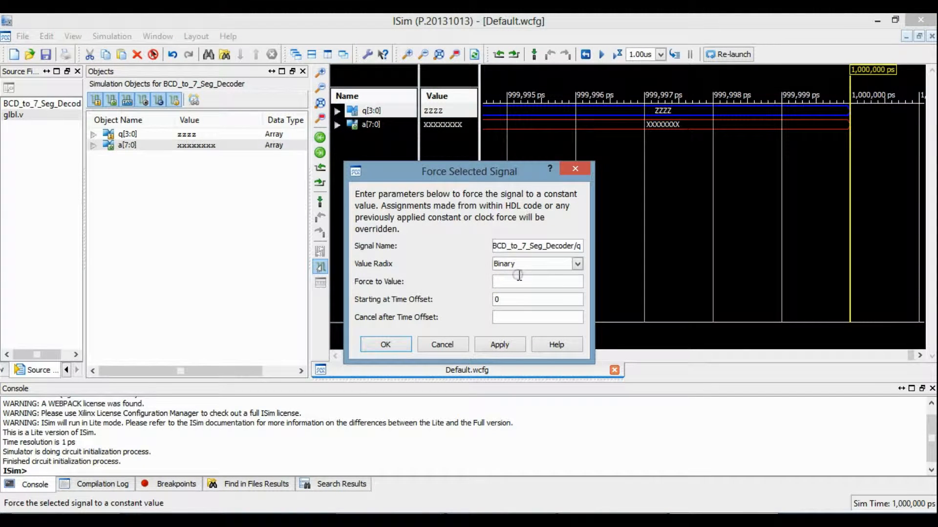
{"action": "type", "text": "0000"}
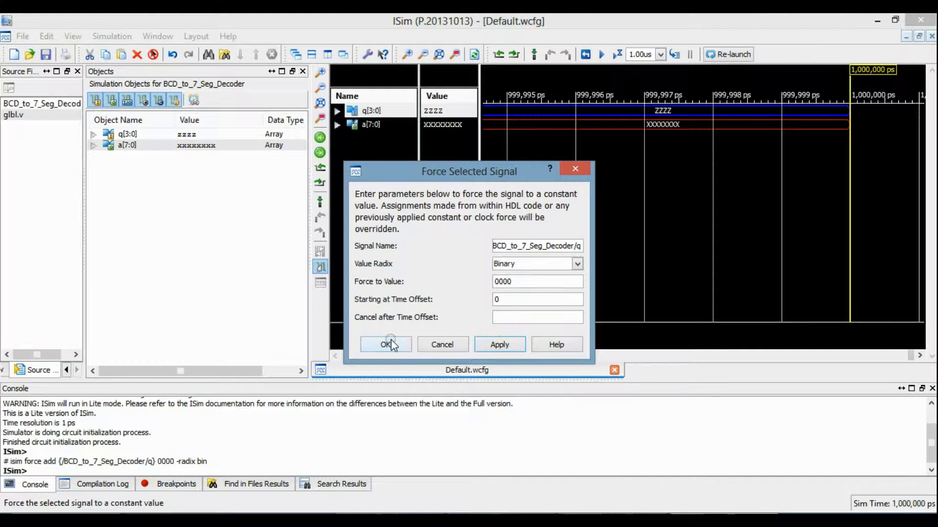
{"action": "left_click", "coordinate": [385, 345]}
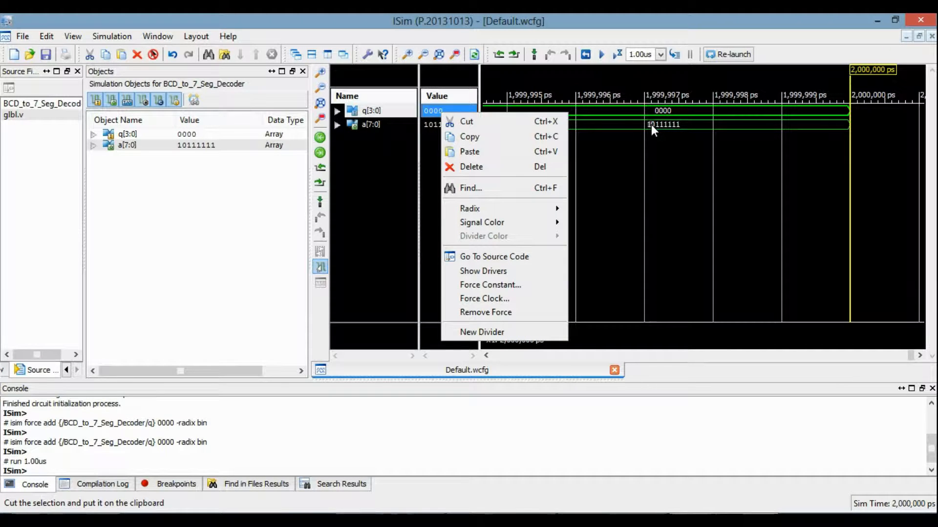
{"action": "mouse_move", "coordinate": [478, 170]}
{"action": "type", "text": "0111"}
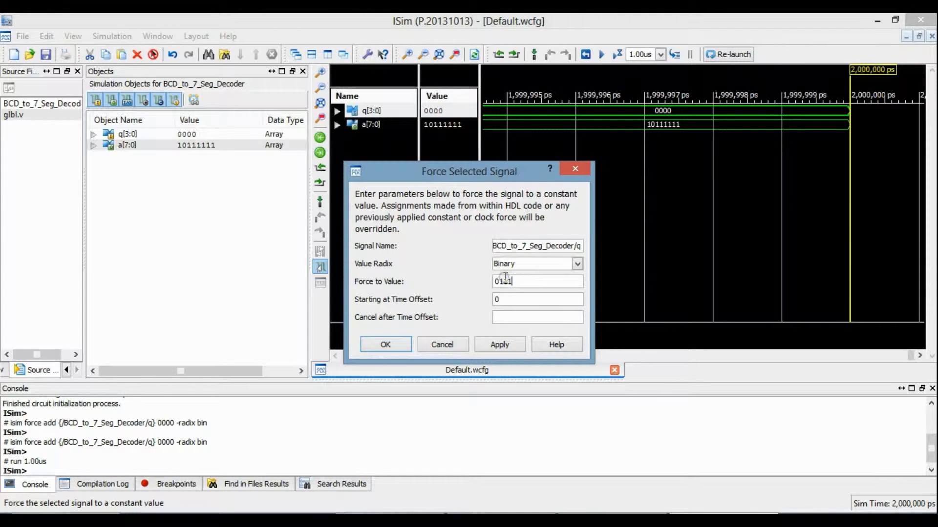
Apply the forced value 0111 to q, then force q to the constant 1111
{"action": "left_click", "coordinate": [499, 345]}
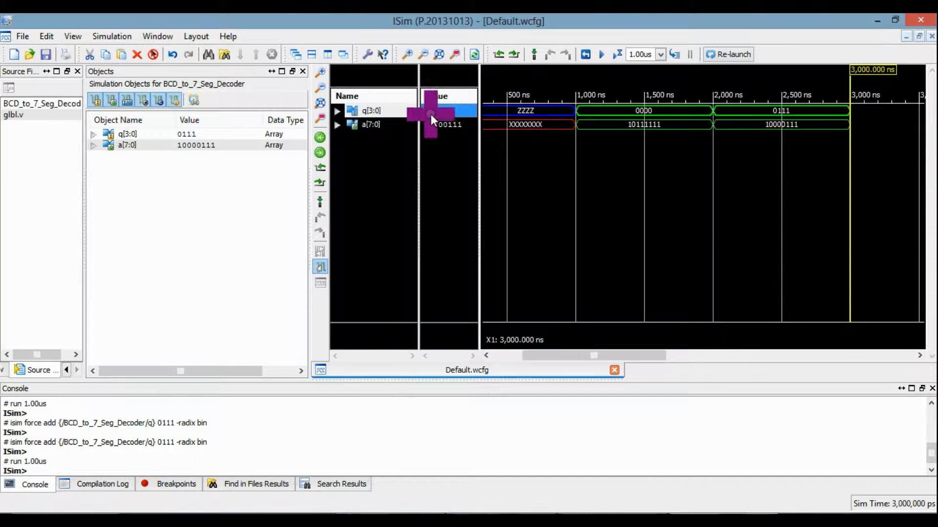
{"action": "right_click", "coordinate": [433, 110]}
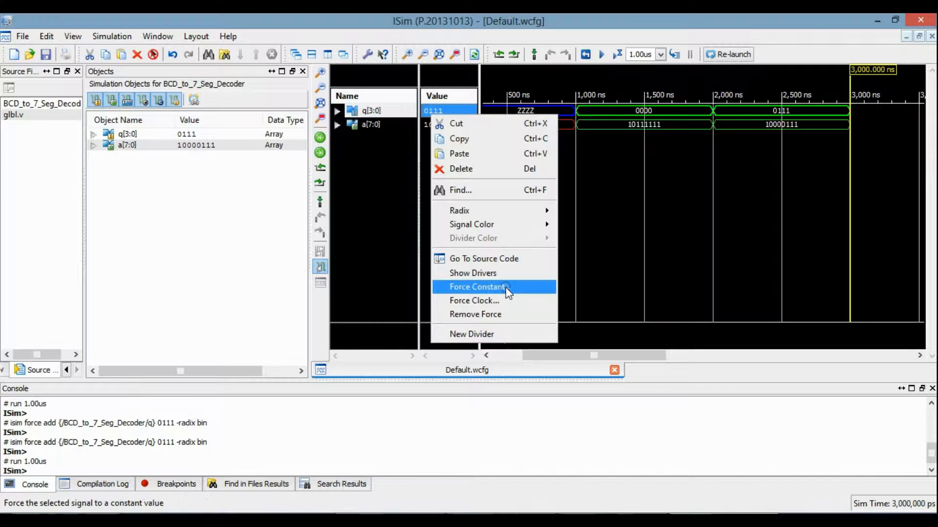
{"action": "left_click", "coordinate": [476, 287]}
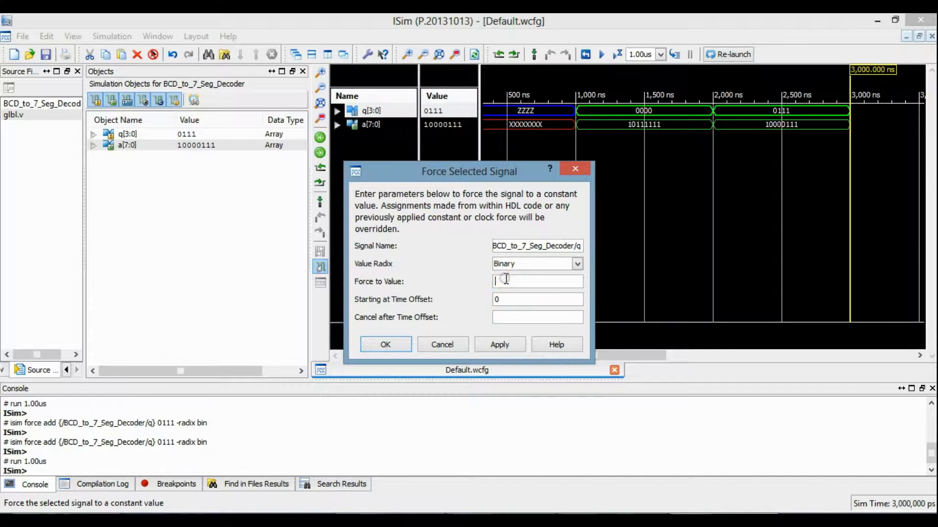
{"action": "type", "text": "1111"}
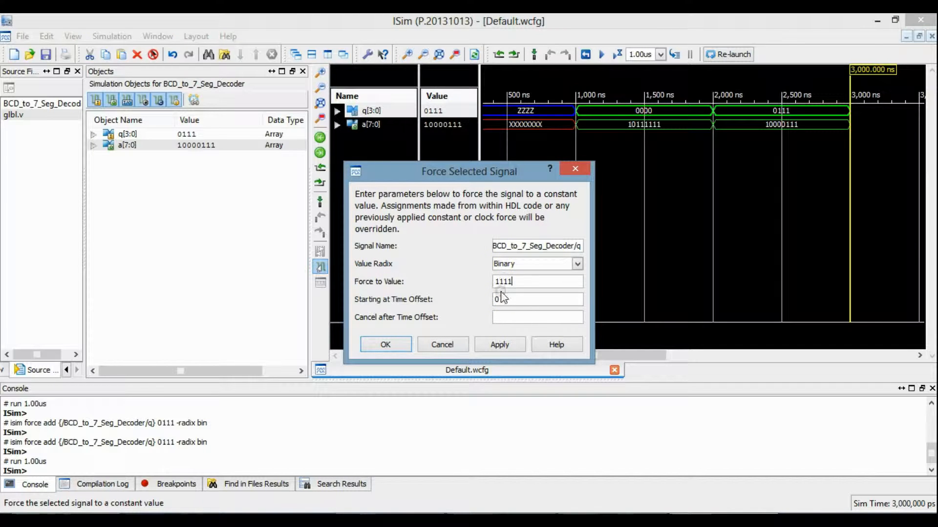
{"action": "left_click", "coordinate": [384, 345]}
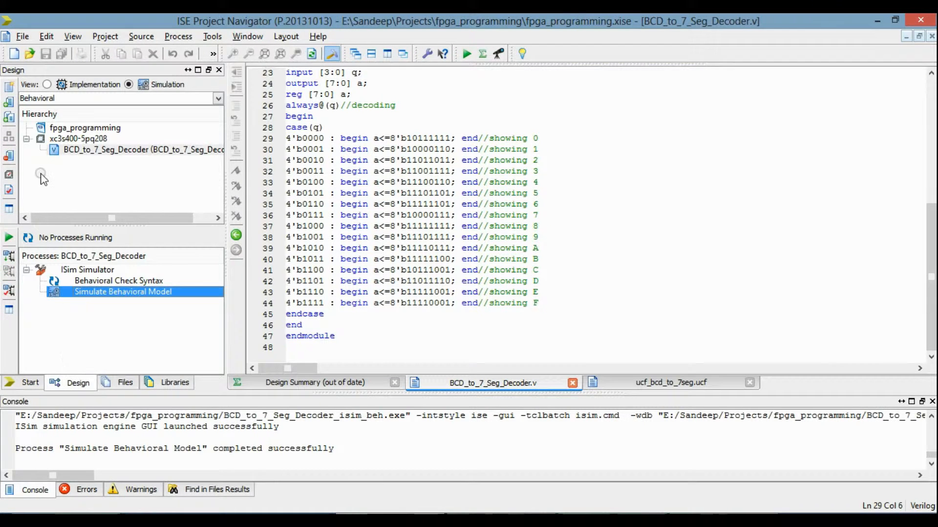
Switch the design hierarchy back to the Implementation view
{"action": "left_click", "coordinate": [62, 84]}
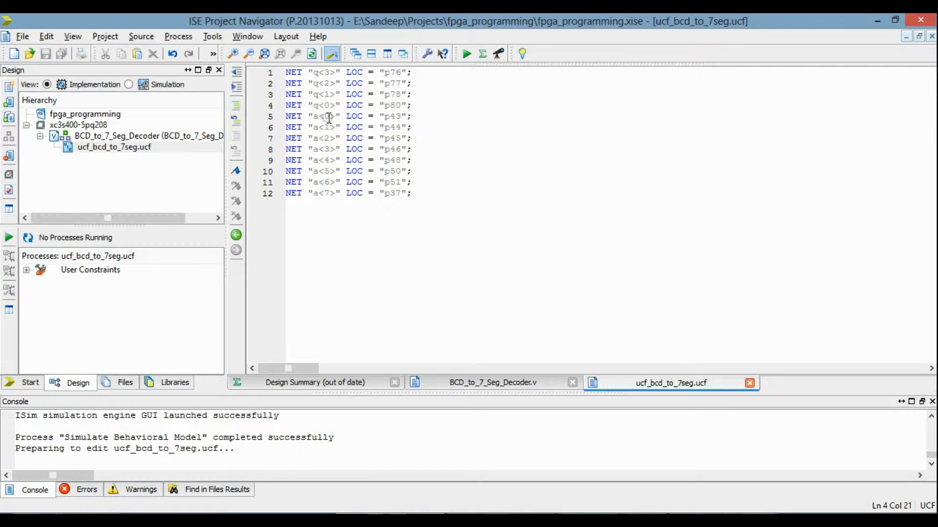
Place the cursor in the UCF editor among the NET-to-pin assignment lines
{"action": "left_click", "coordinate": [328, 193]}
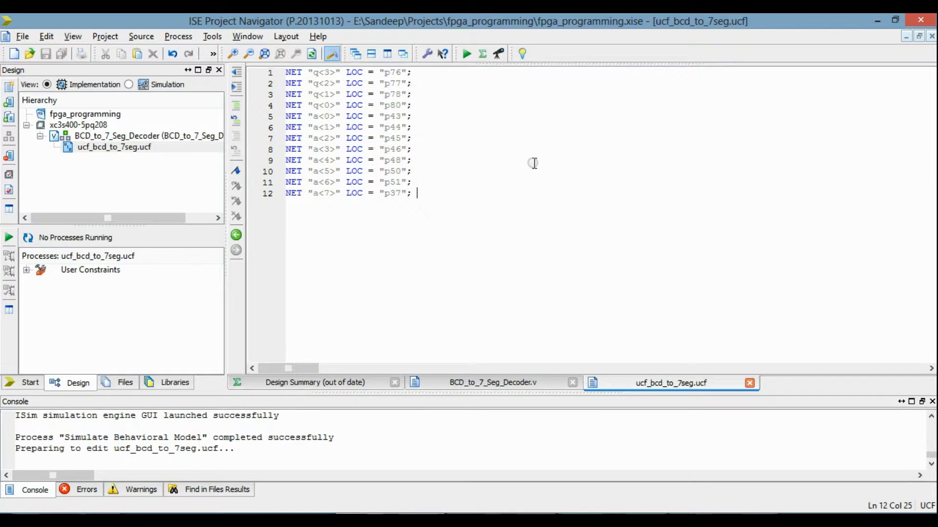
{"action": "mouse_move", "coordinate": [550, 172]}
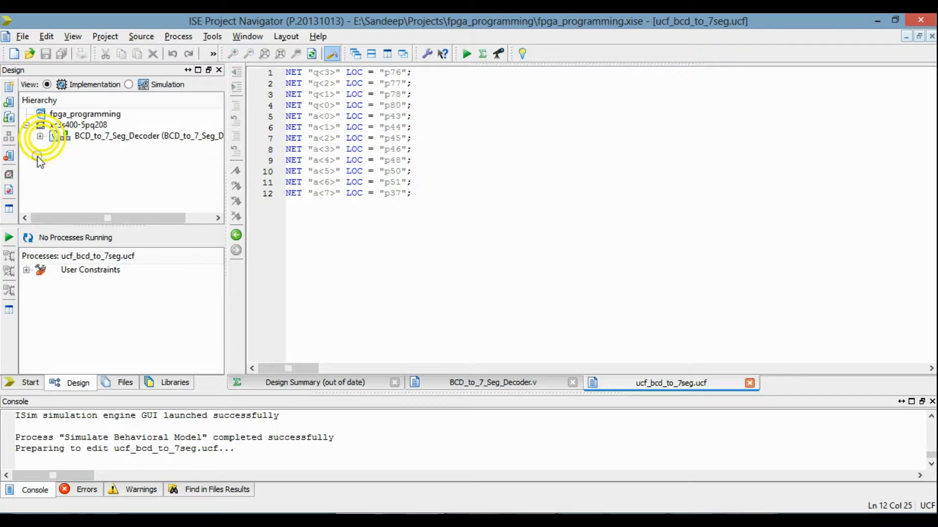
Run Implement Design on the top-level BCD_to_7_Seg_Decoder module and view the Design Summary pinout report
{"action": "left_click", "coordinate": [138, 136]}
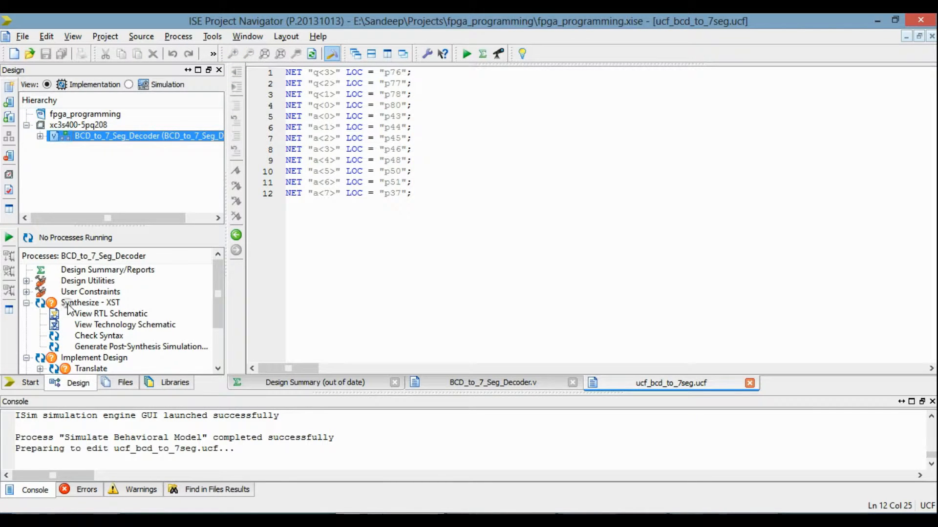
{"action": "double_click", "coordinate": [90, 302]}
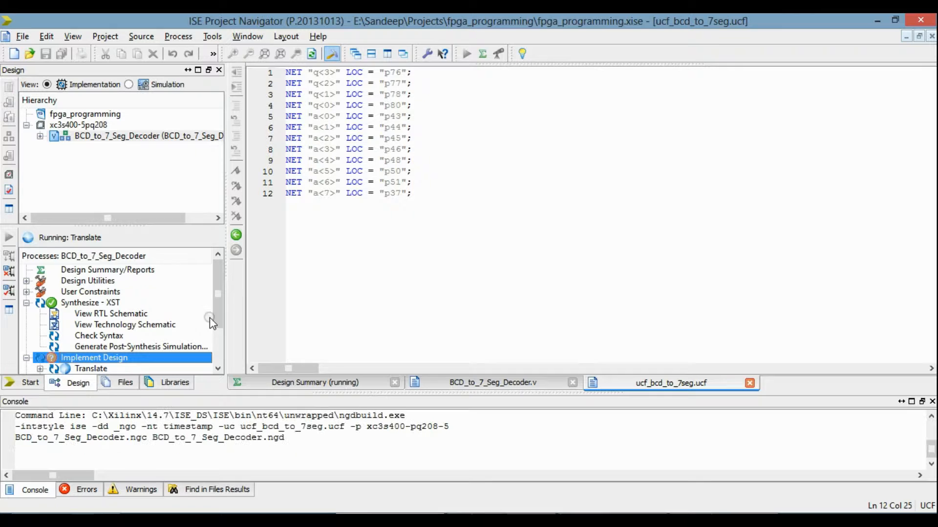
{"action": "scroll", "scroll_direction": "down", "scroll_amount": 3}
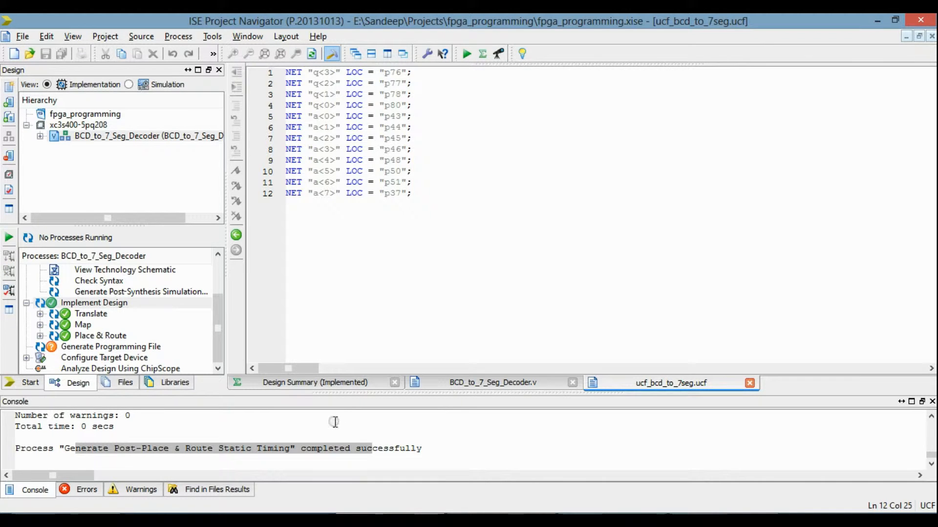
{"action": "left_click", "coordinate": [315, 382]}
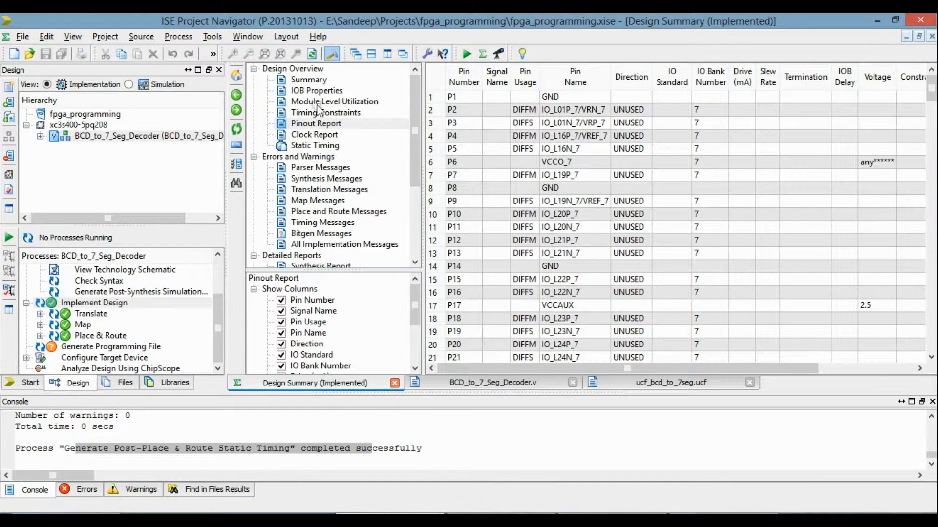
{"action": "left_click", "coordinate": [316, 89]}
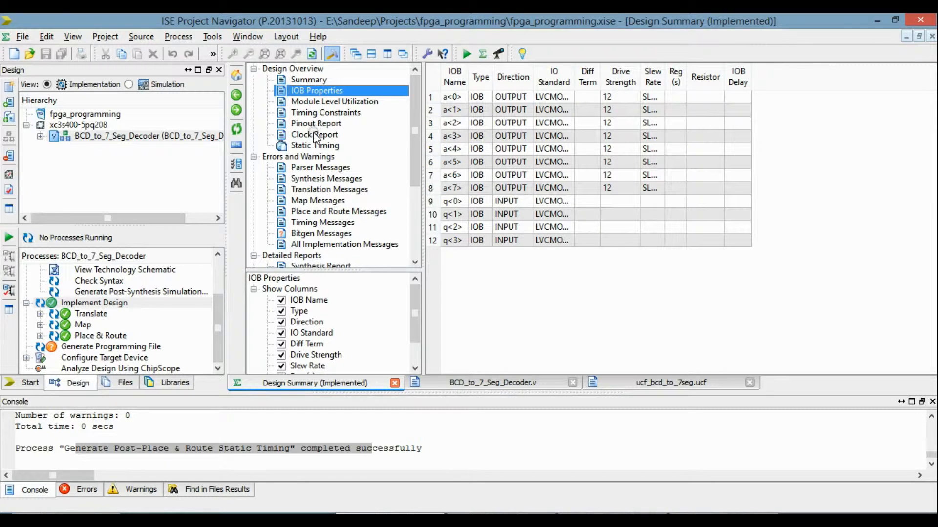
{"action": "left_click", "coordinate": [316, 123]}
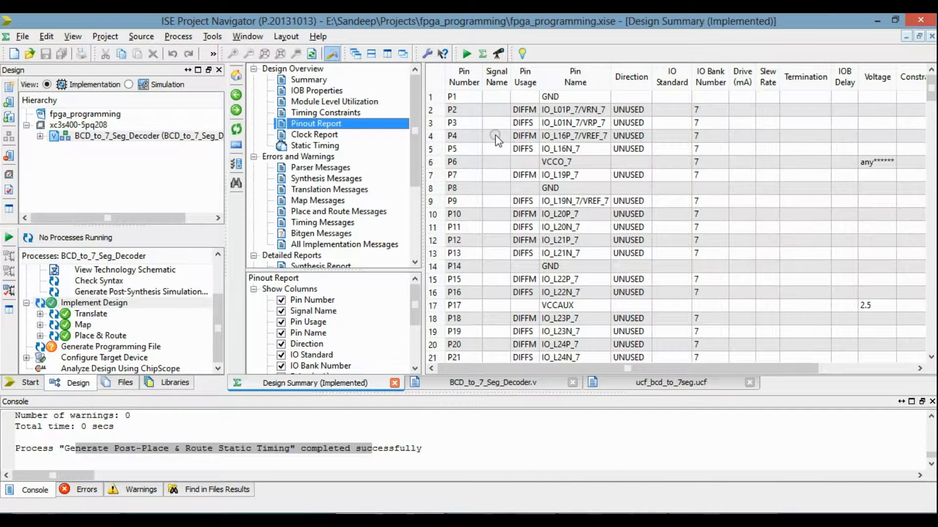
{"action": "scroll", "scroll_direction": "down", "scroll_amount": 3}
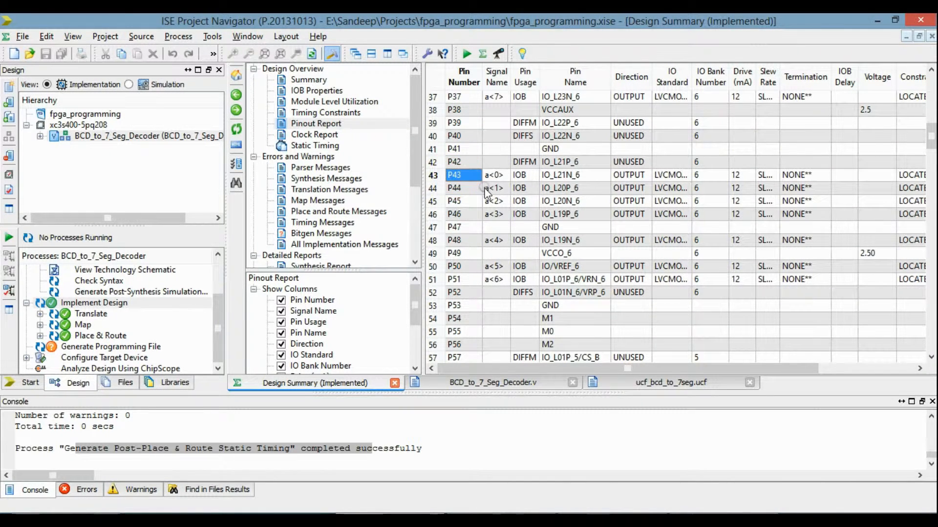
{"action": "left_click", "coordinate": [463, 187]}
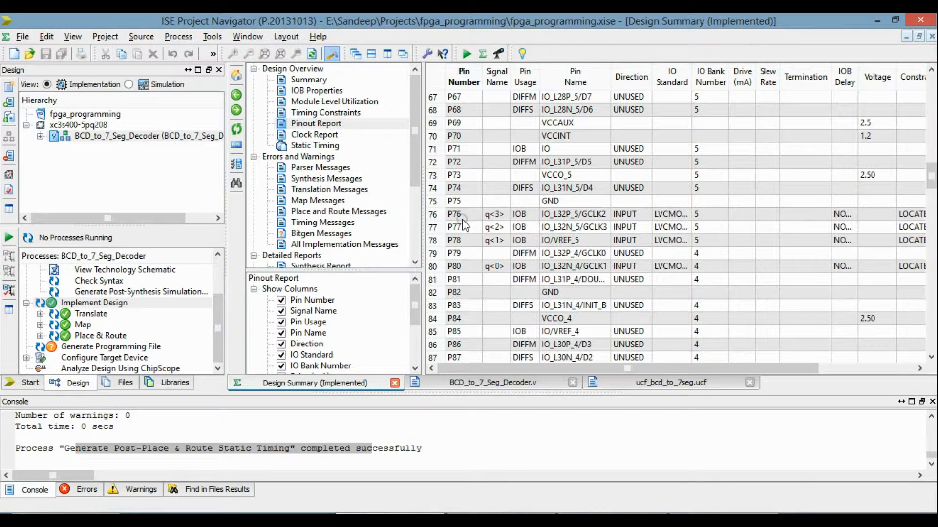
{"action": "left_click", "coordinate": [454, 266]}
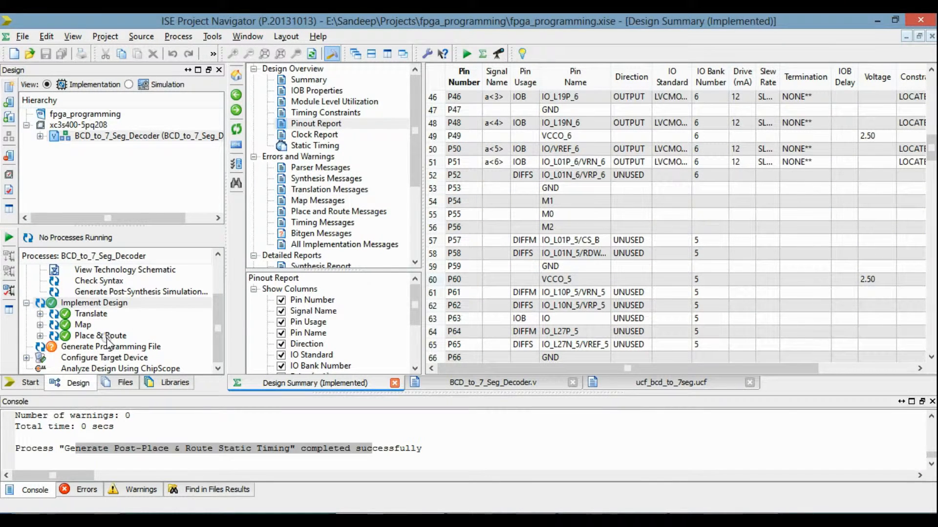
{"action": "double_click", "coordinate": [110, 347]}
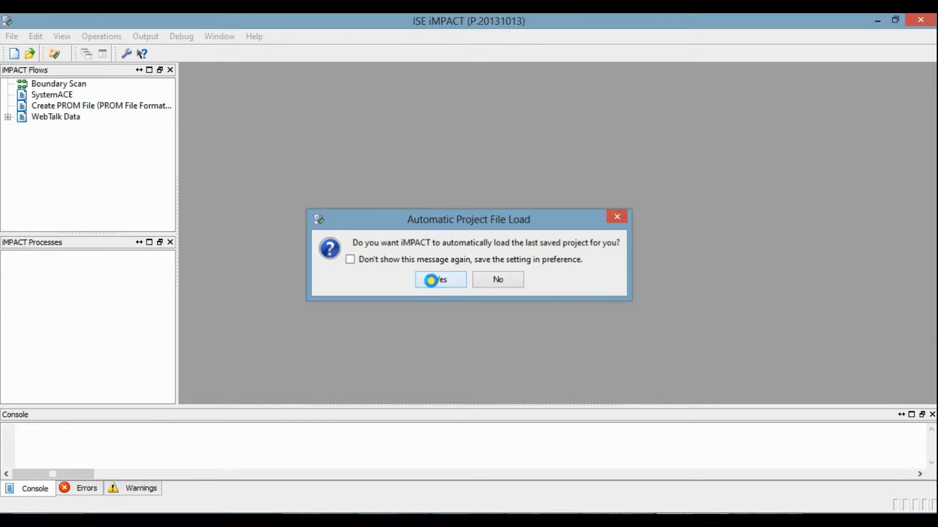
Auto-load the saved project and assign bcd_to_7_seg_decoder.bit to the xc3s400 device
{"action": "left_click", "coordinate": [440, 279]}
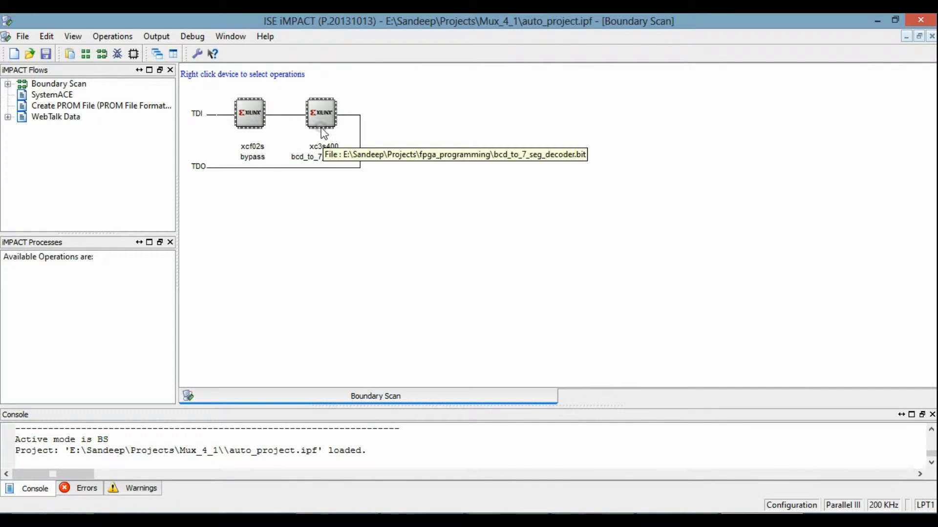
{"action": "right_click", "coordinate": [322, 114]}
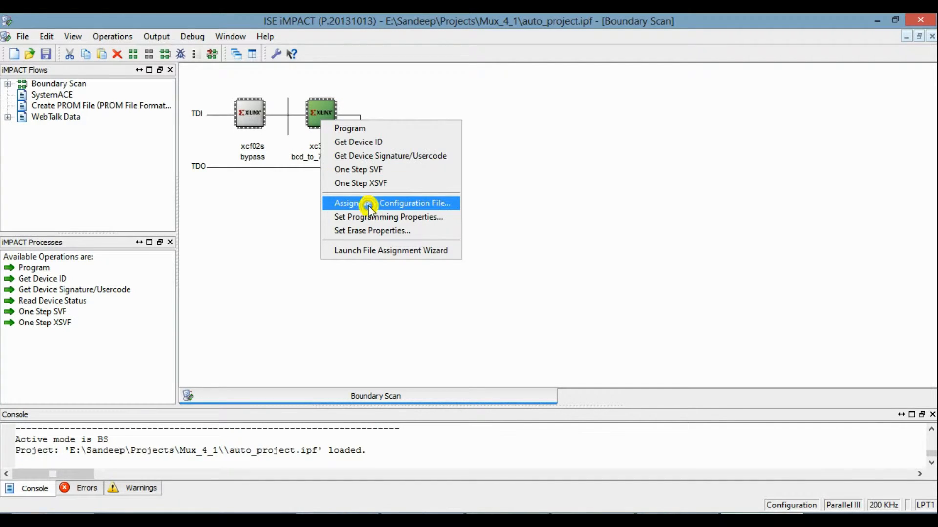
{"action": "left_click", "coordinate": [389, 203]}
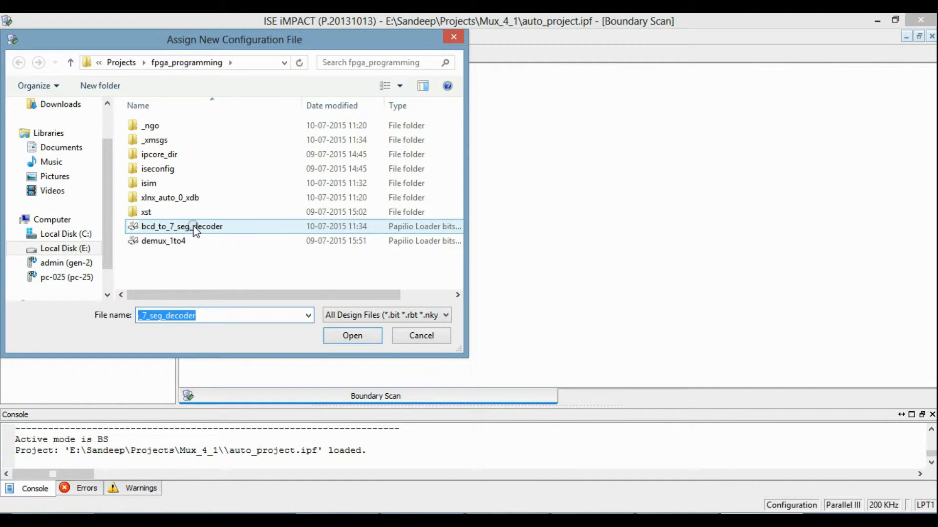
{"action": "left_click", "coordinate": [351, 335]}
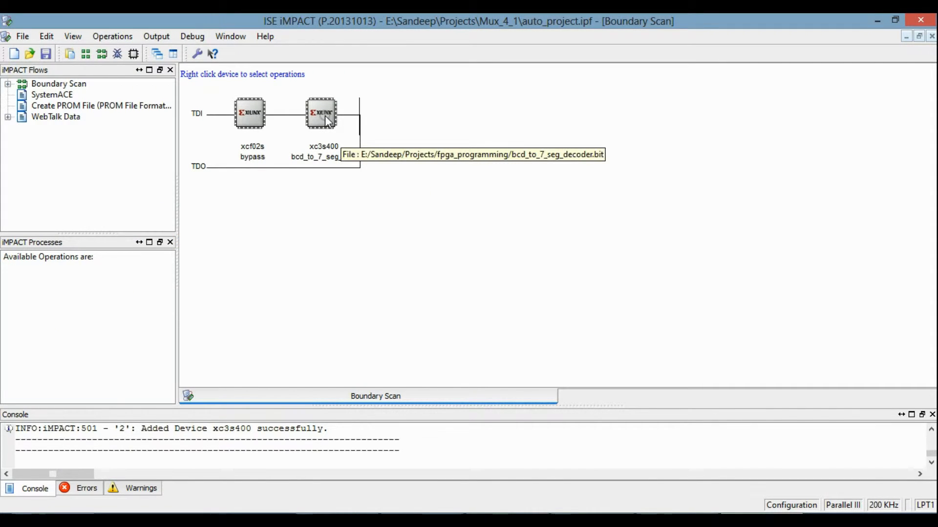
{"action": "right_click", "coordinate": [322, 113]}
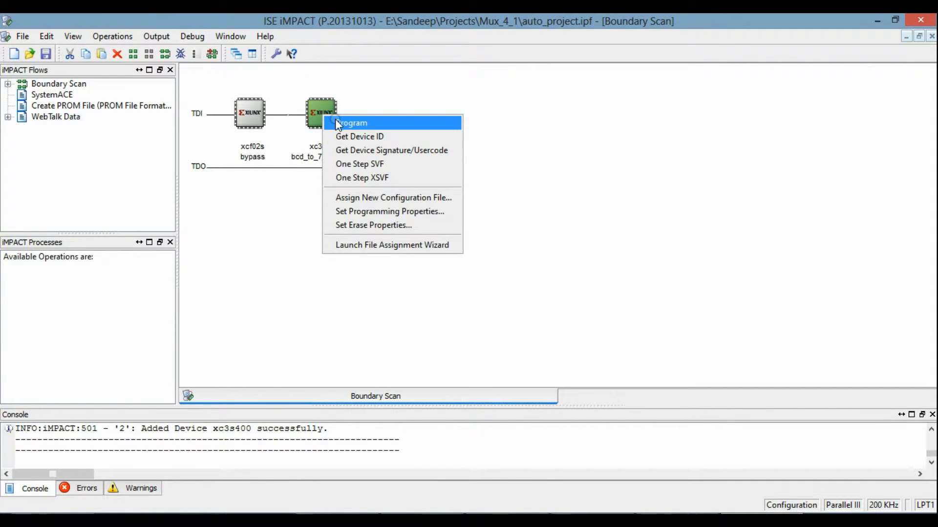
Program the xc3s400 with the decoder bitstream, accepting the default programming properties
{"action": "left_click", "coordinate": [390, 211]}
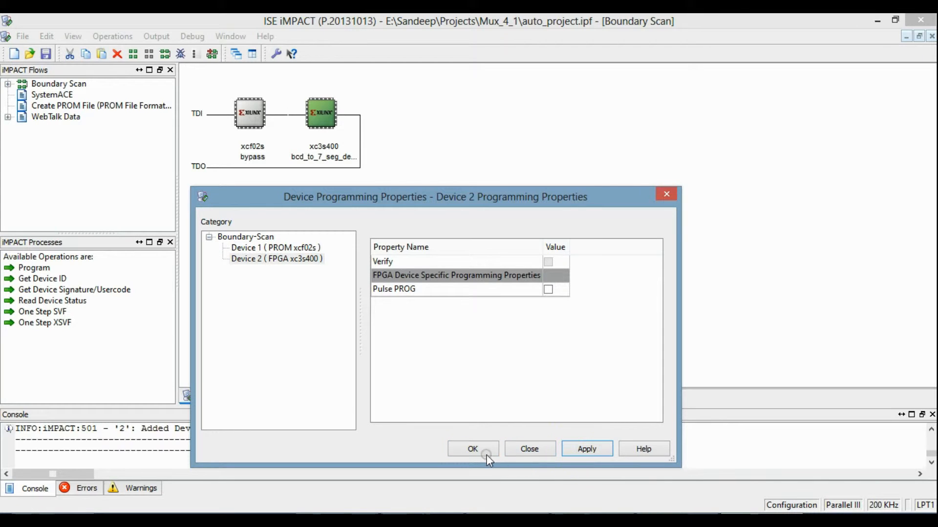
{"action": "left_click", "coordinate": [473, 449]}
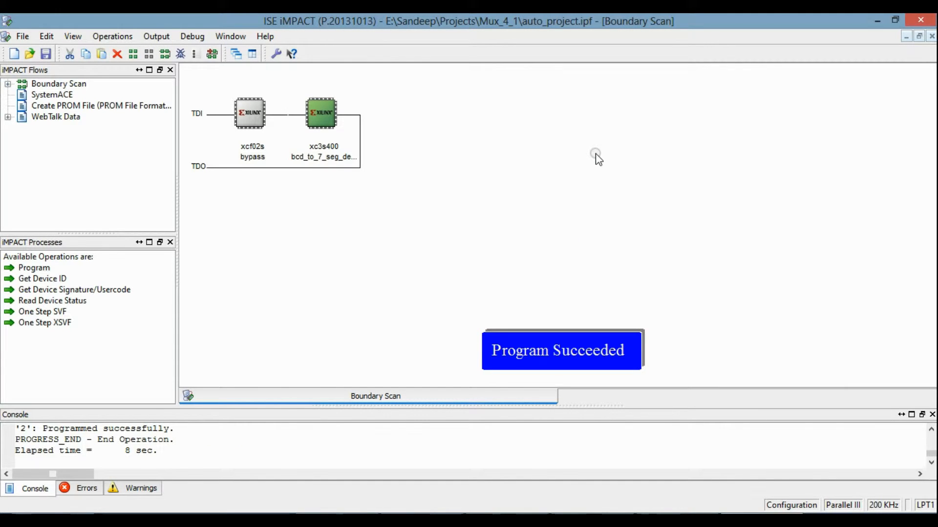
{"action": "mouse_move", "coordinate": [596, 156]}
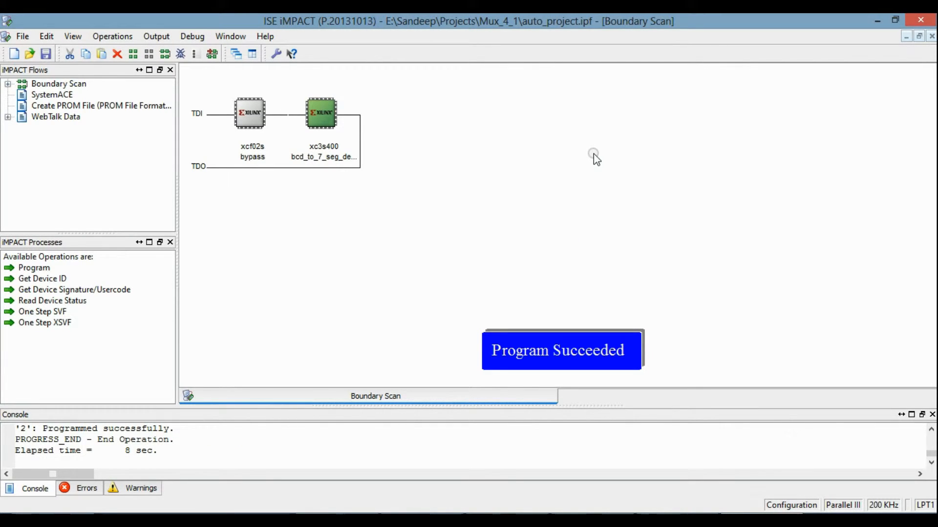